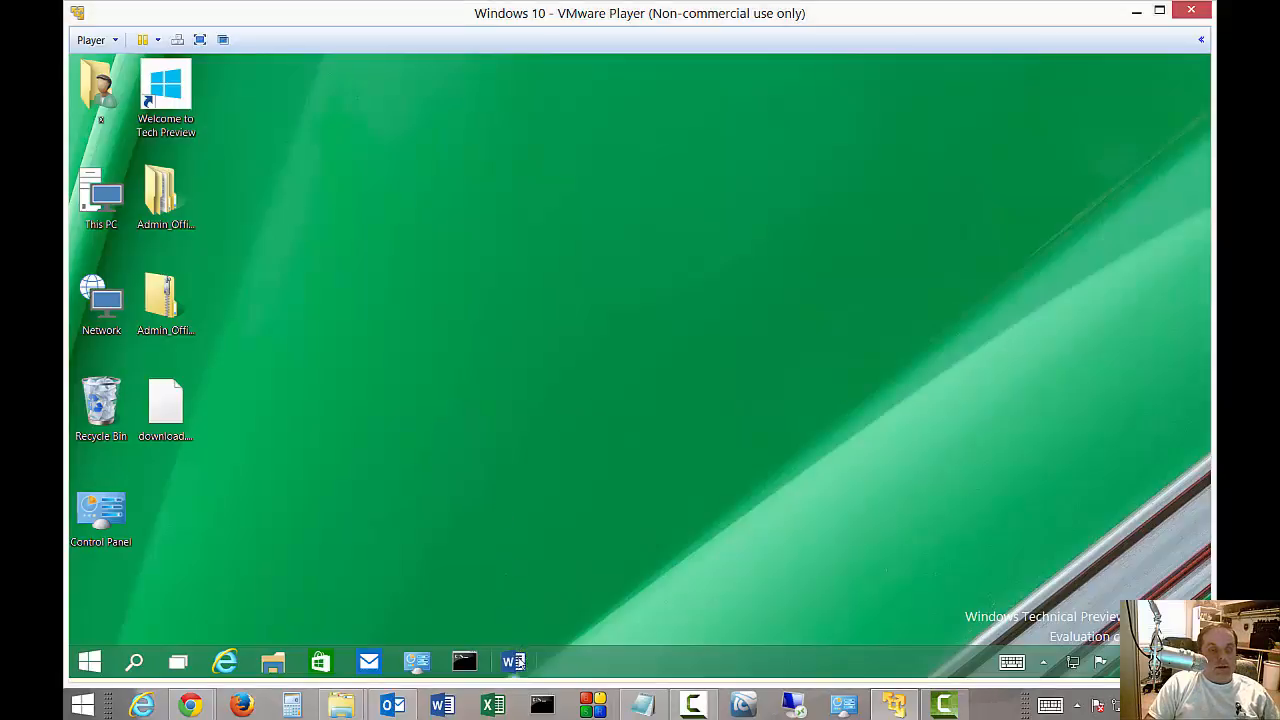
pyautogui.moveTo(512, 660)
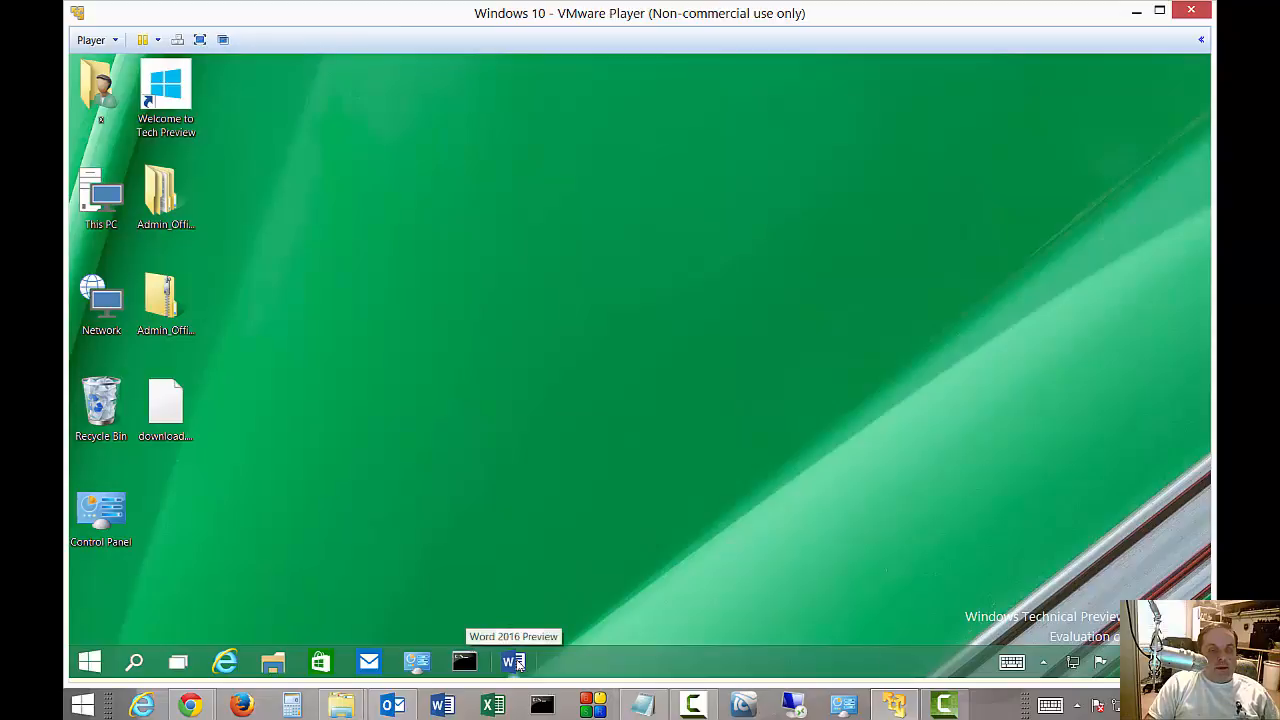
# Launch Word from the taskbar and create a new Blank document from the start screen
pyautogui.click(512, 660)
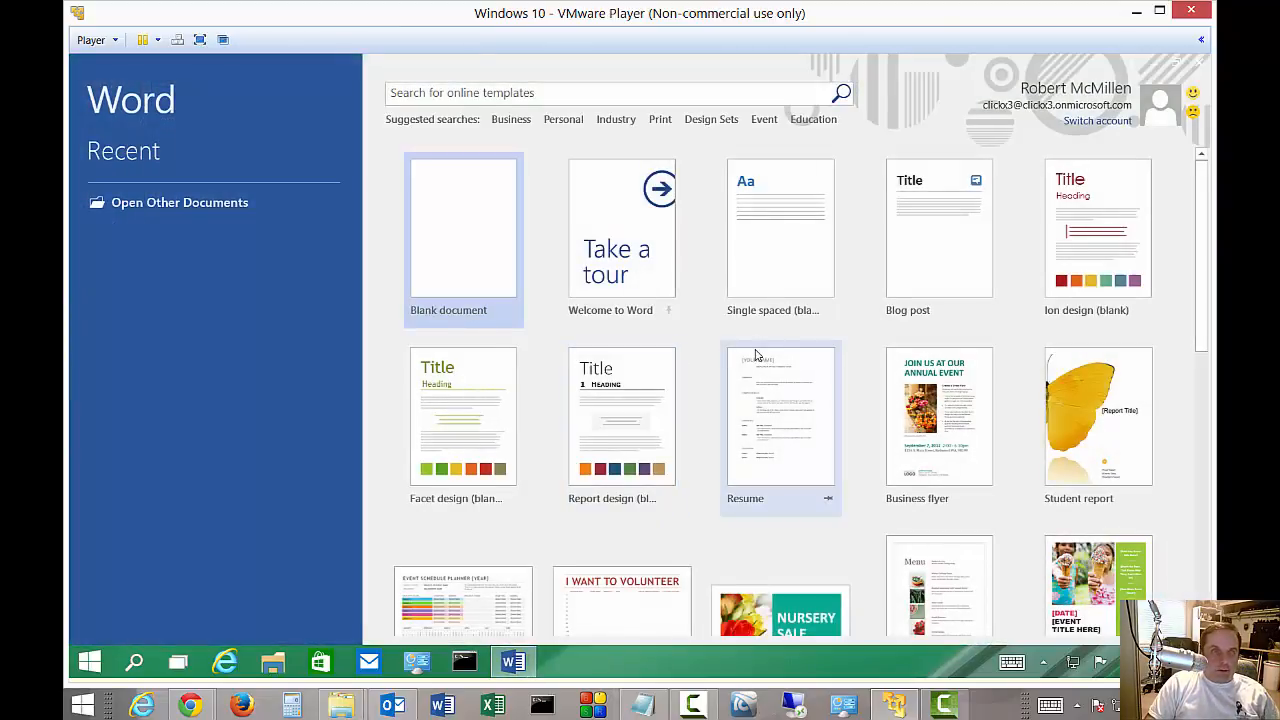
pyautogui.moveTo(960, 188)
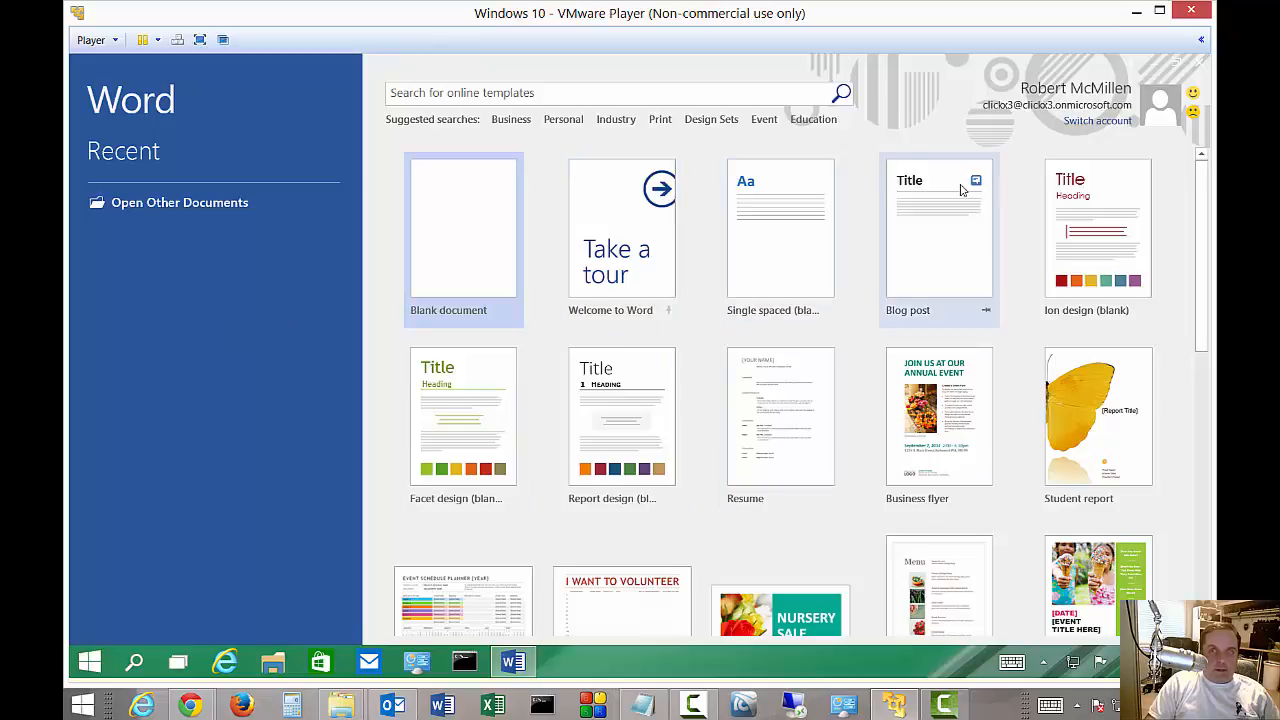
pyautogui.moveTo(610, 240)
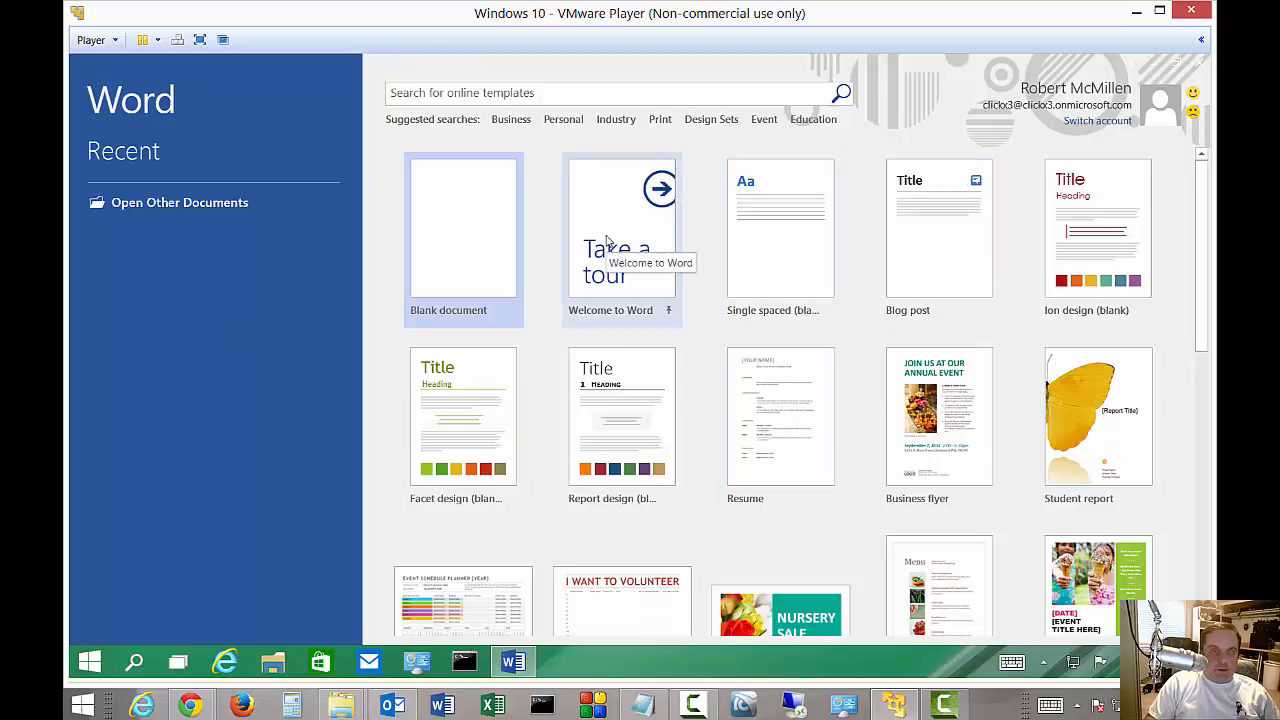
pyautogui.moveTo(456, 226)
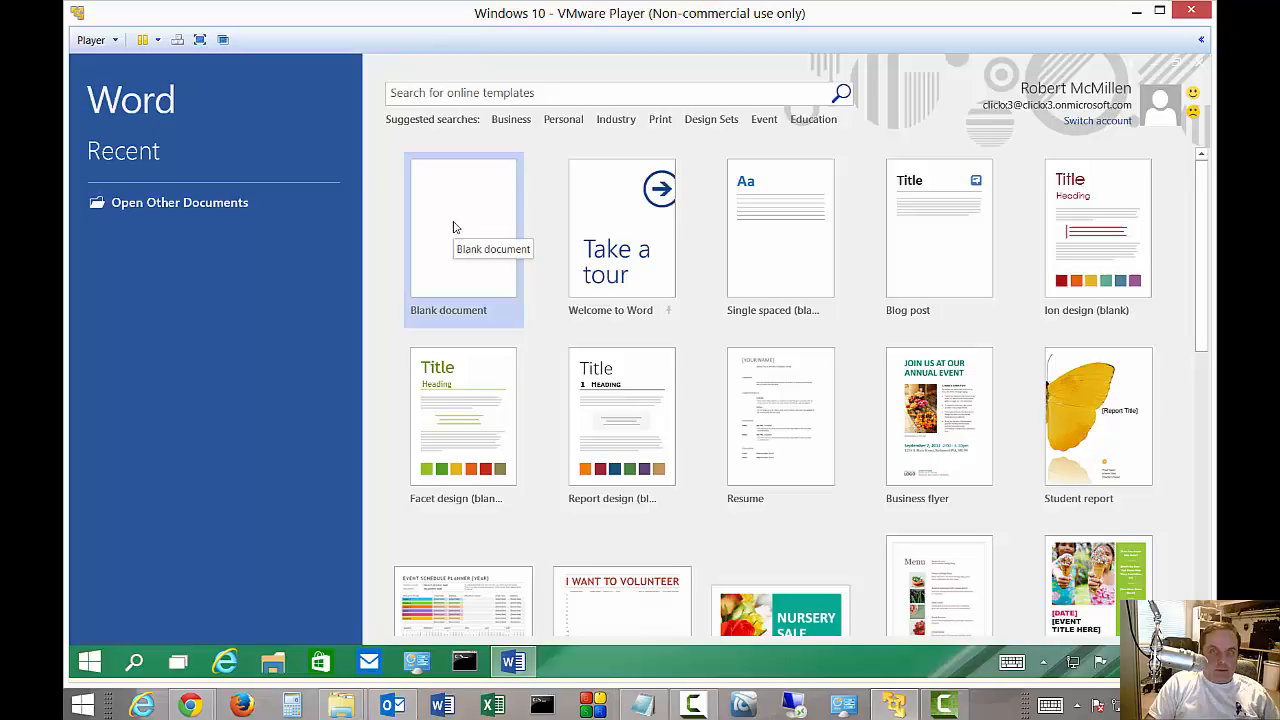
pyautogui.moveTo(1192, 476)
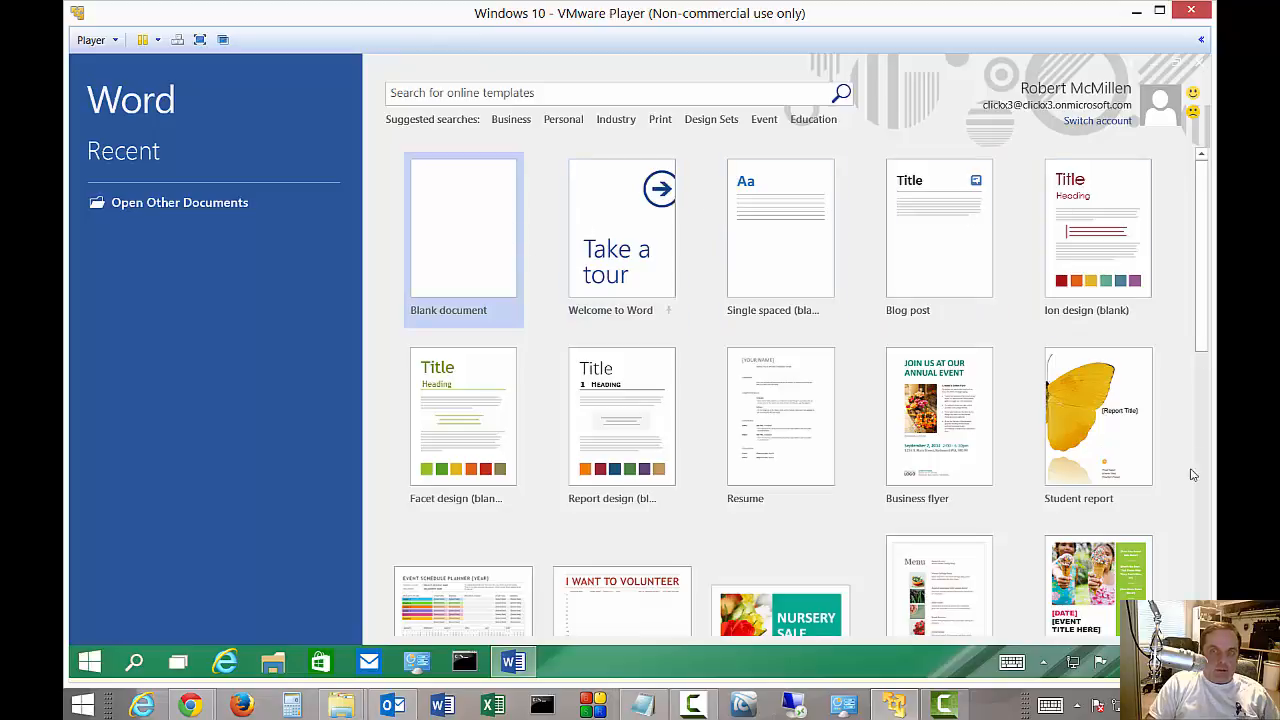
pyautogui.scroll(-3)
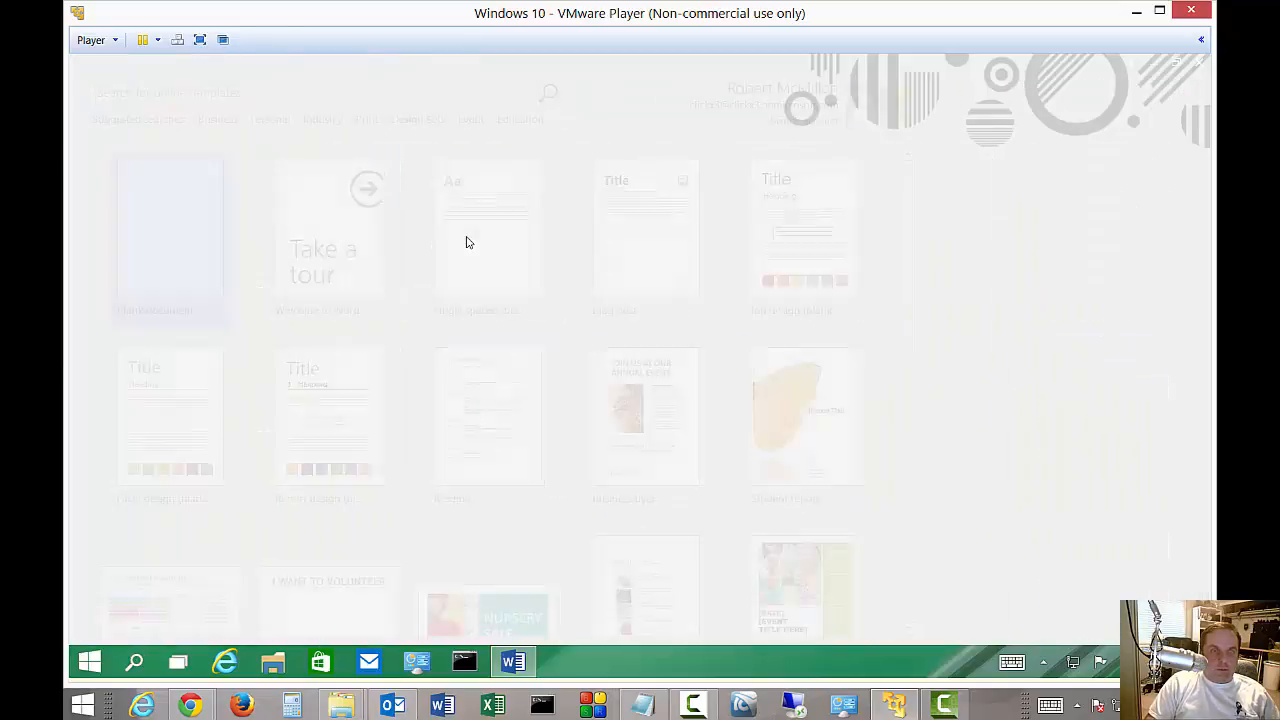
pyautogui.click(168, 240)
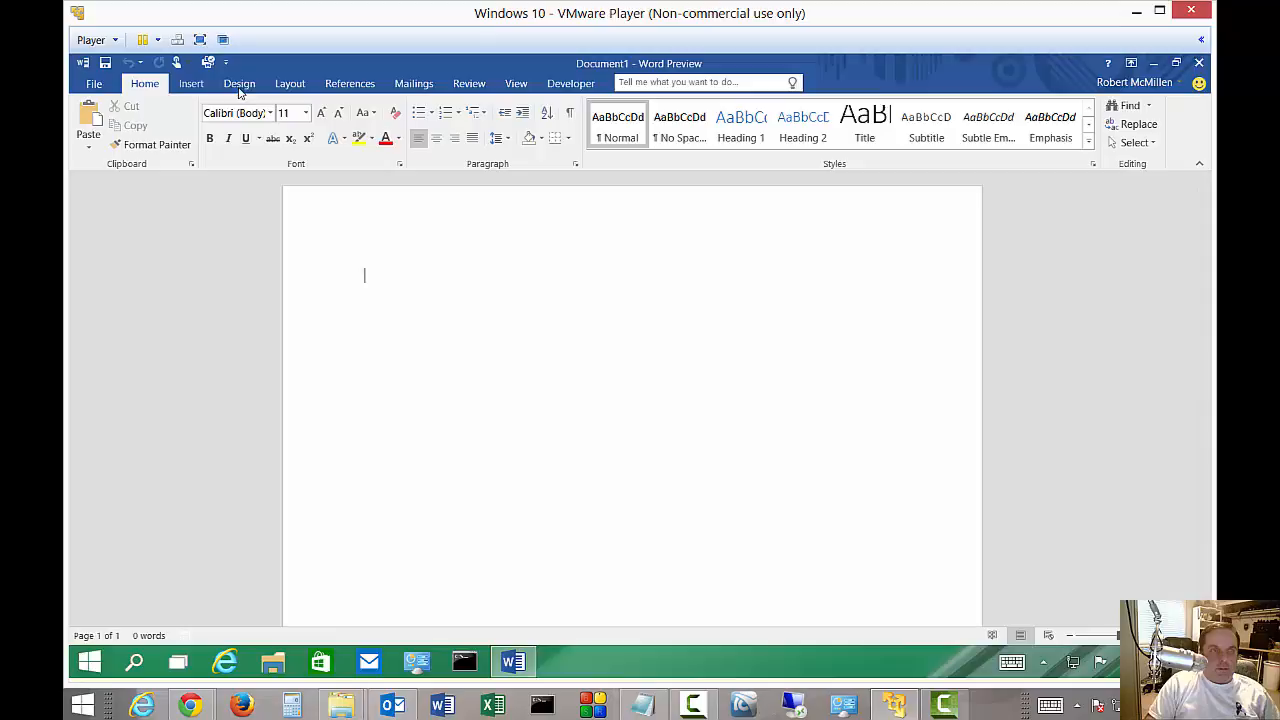
# Glance at the Design ribbon, then switch to the File backstage view
pyautogui.click(240, 84)
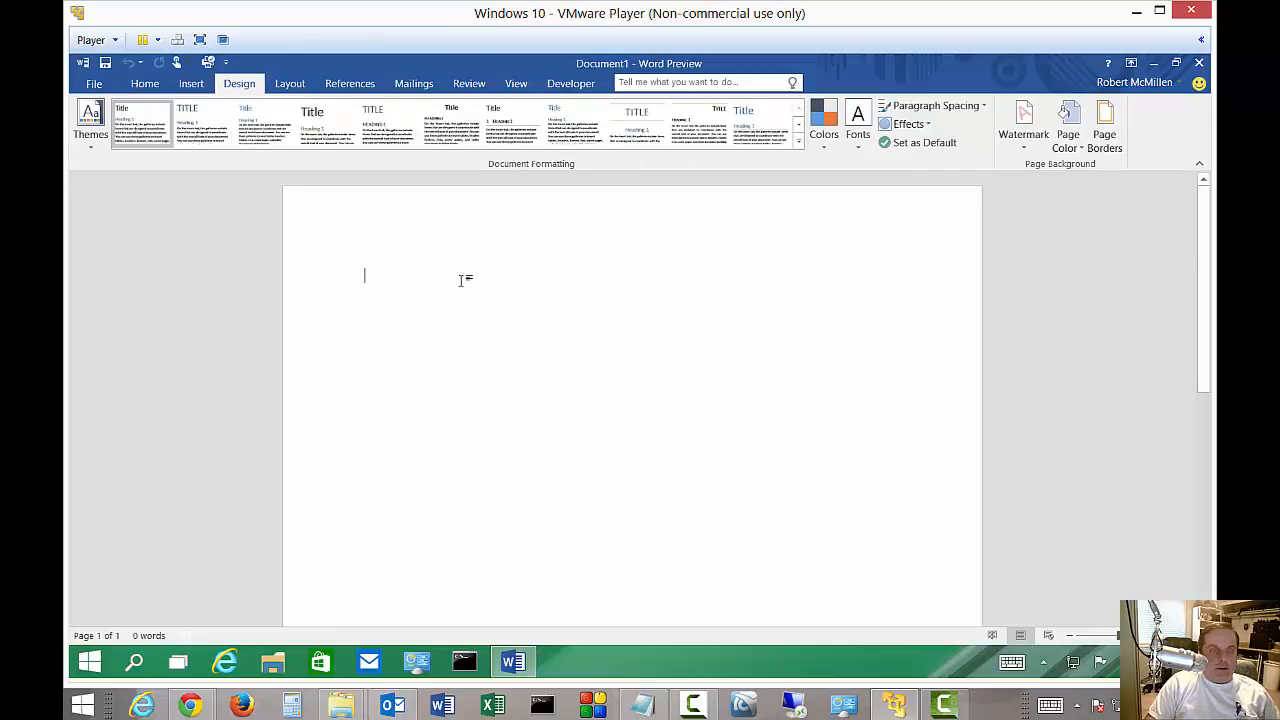
pyautogui.click(92, 84)
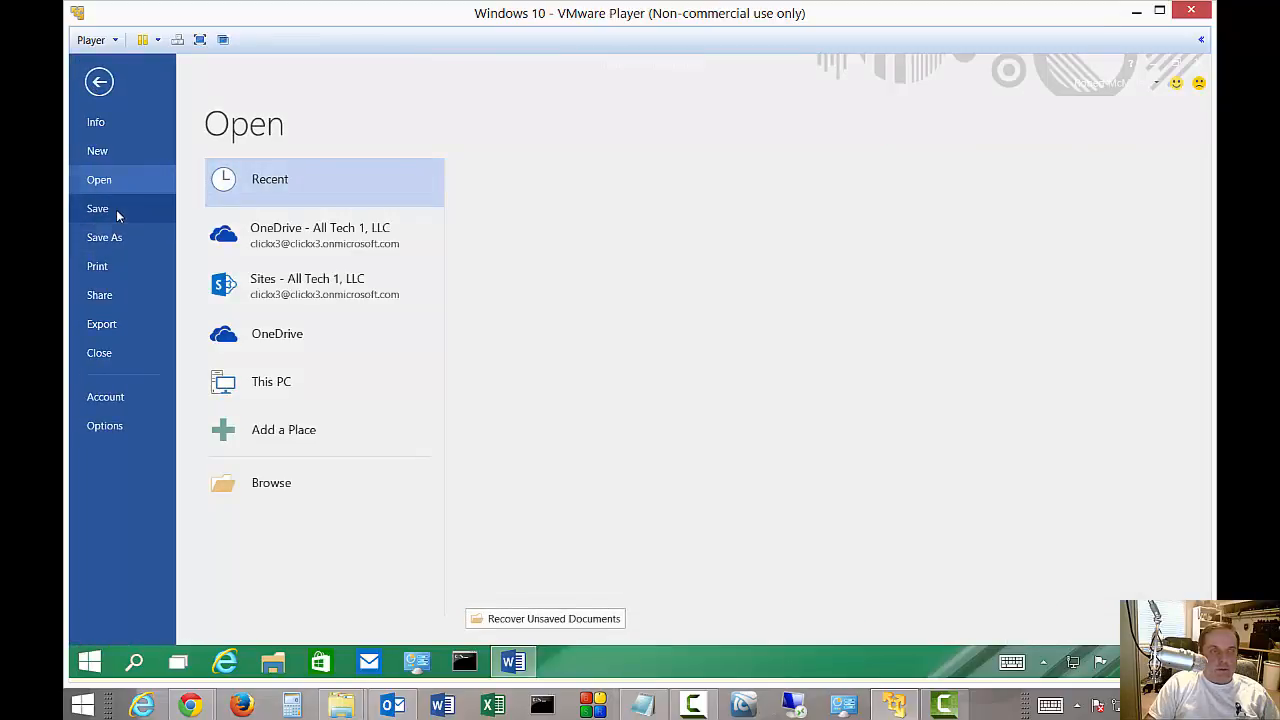
# Start Save As on This PC with the Desktop folder selected and default name Doc1.docx
pyautogui.click(104, 236)
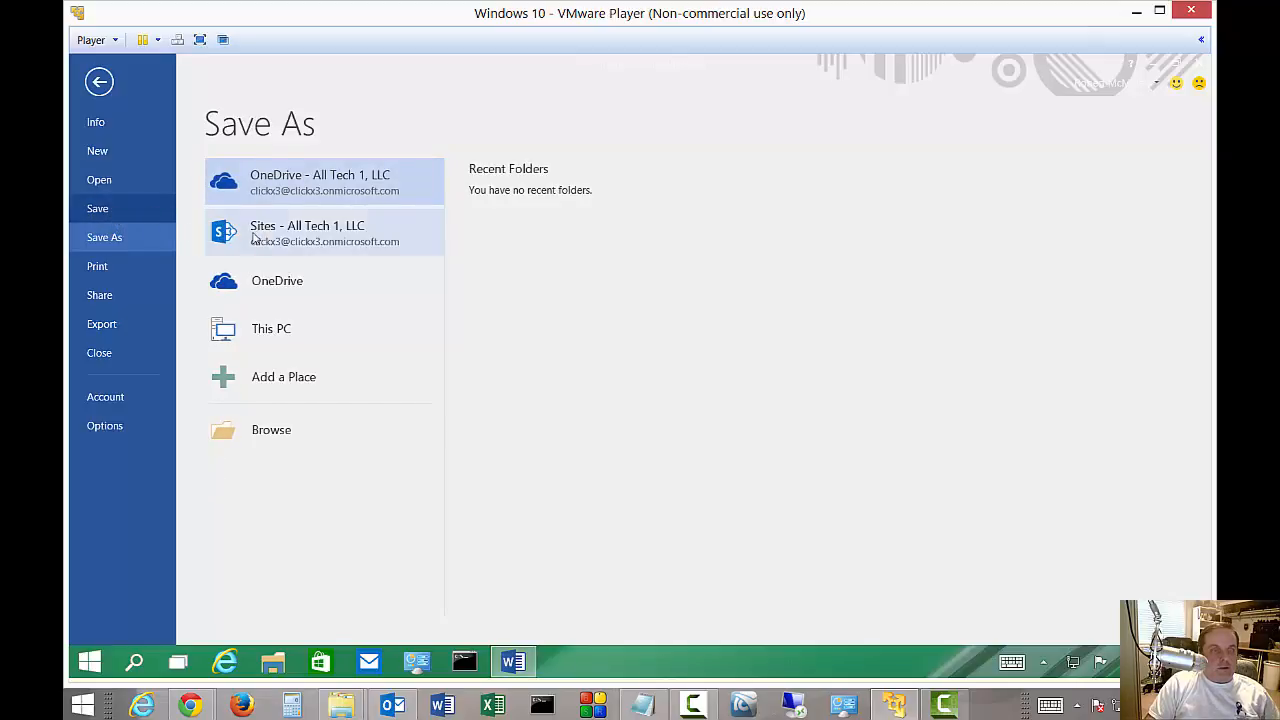
pyautogui.click(272, 328)
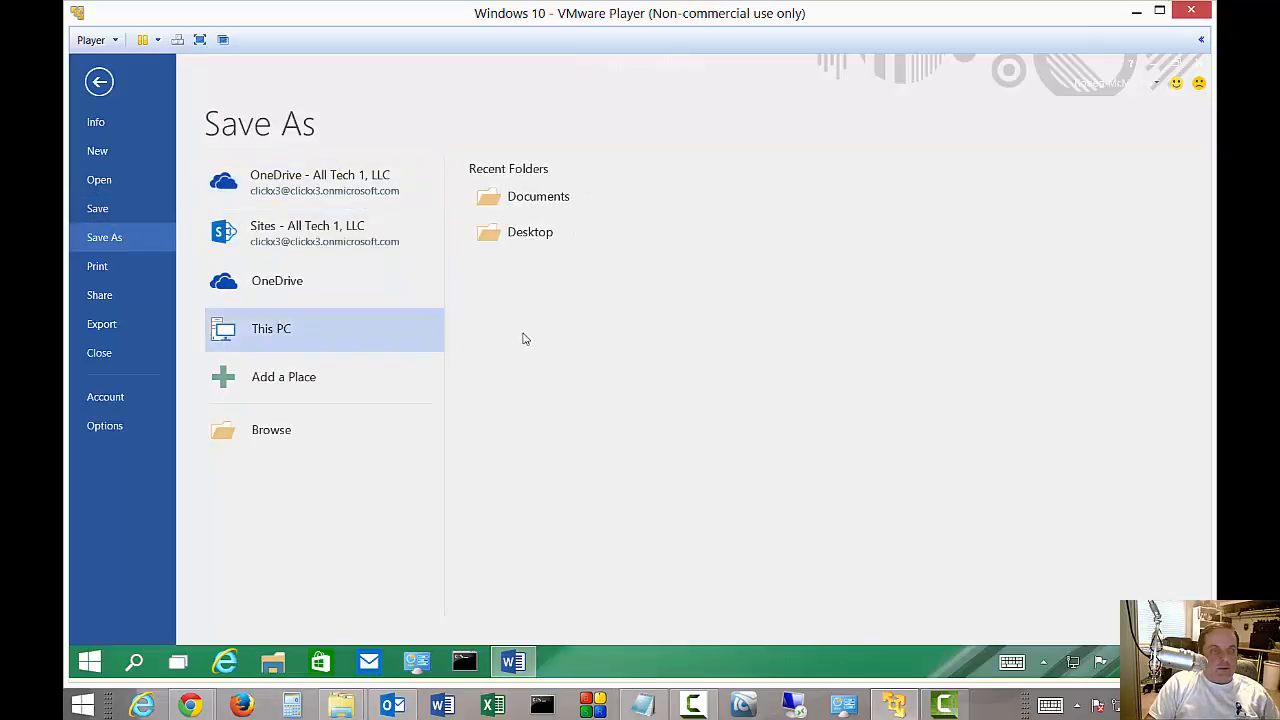
pyautogui.moveTo(528, 210)
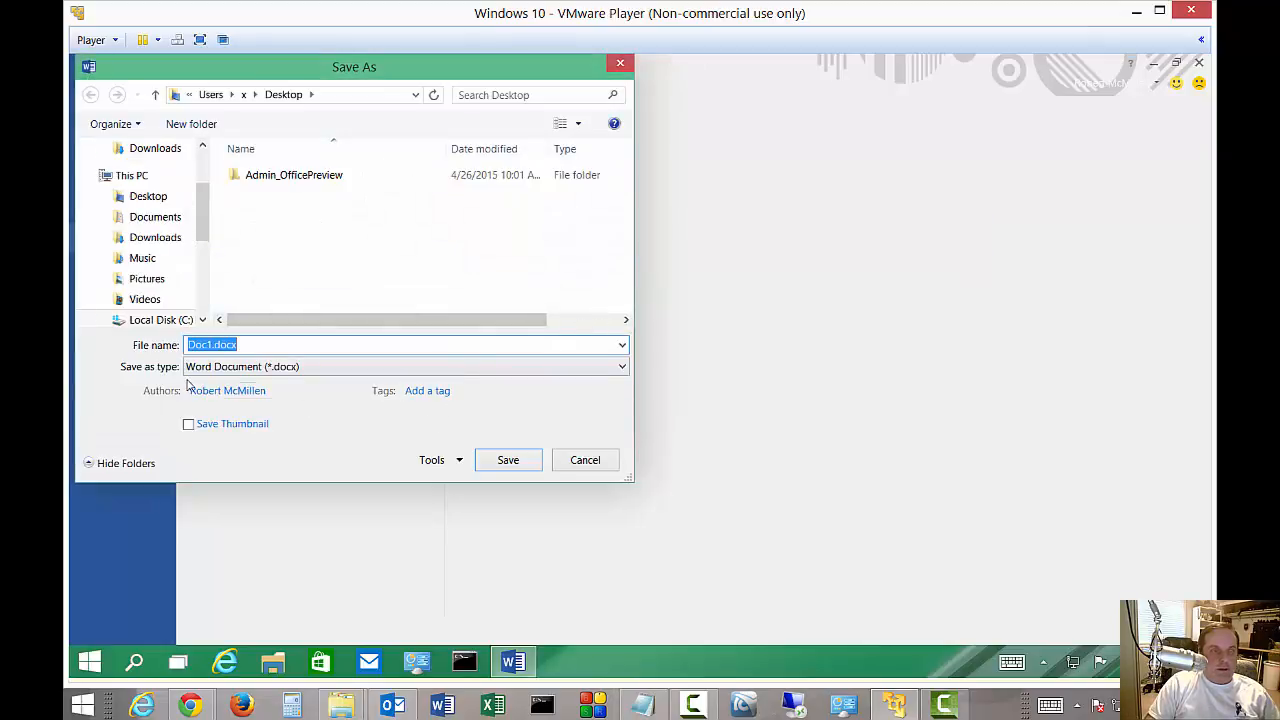
pyautogui.click(228, 390)
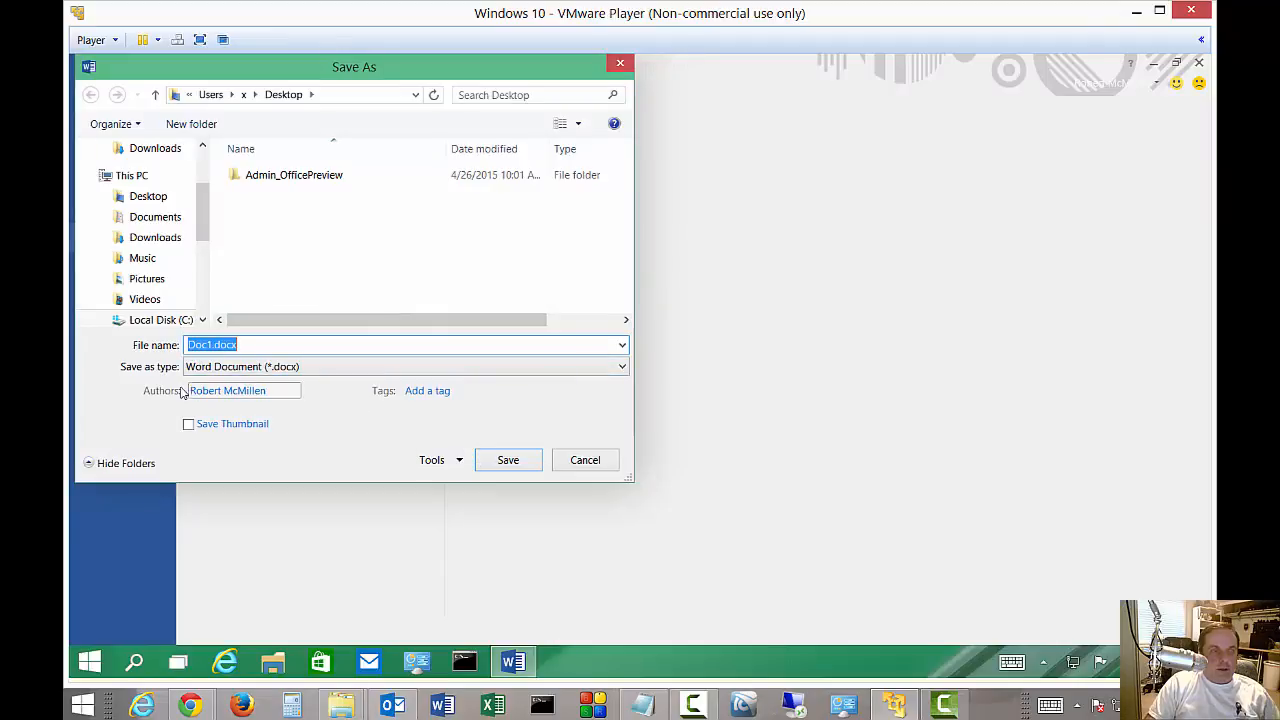